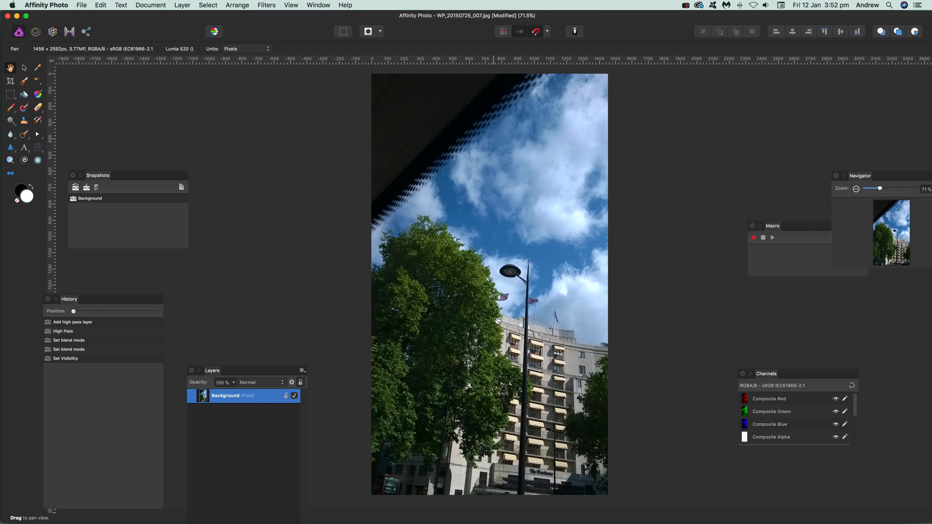
mouse_move(548, 343)
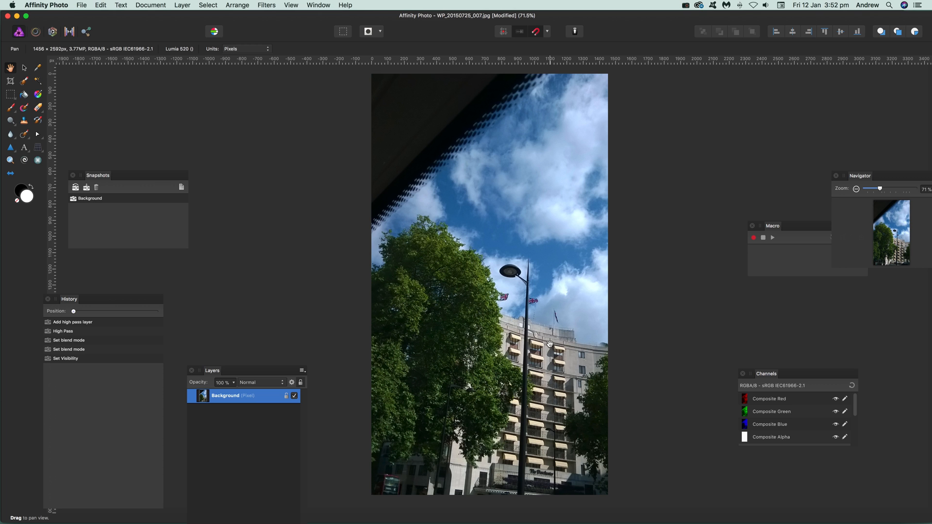
mouse_move(357, 71)
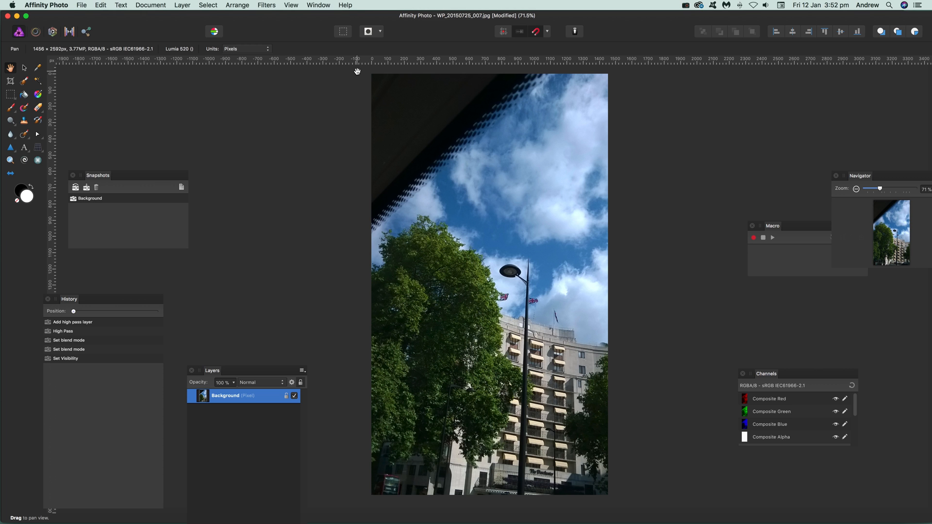
Apply a destructive High Pass filter to the Background layer, turning the photo grey.
click(266, 5)
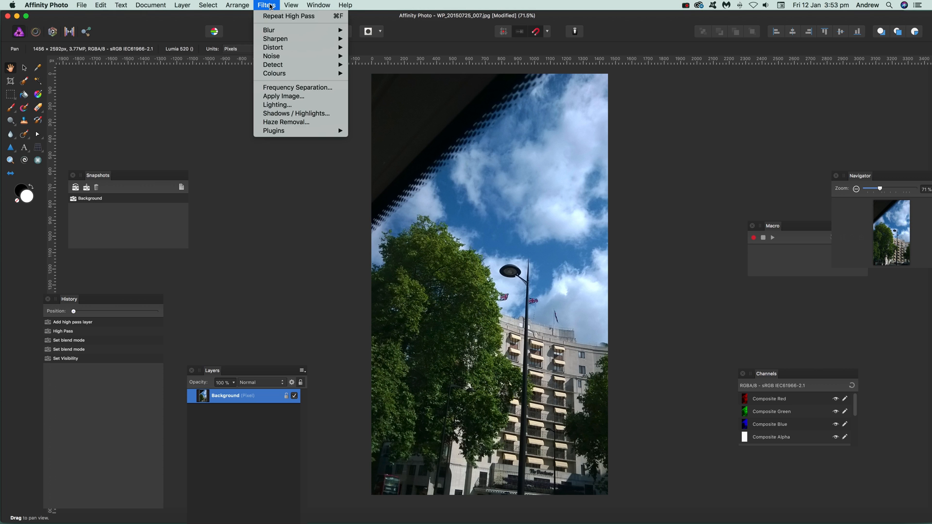
mouse_move(276, 39)
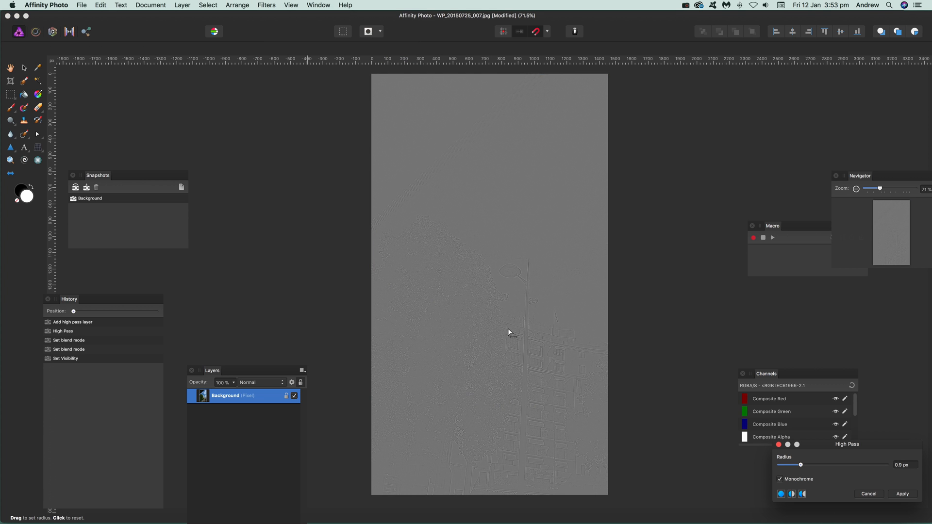
mouse_move(554, 350)
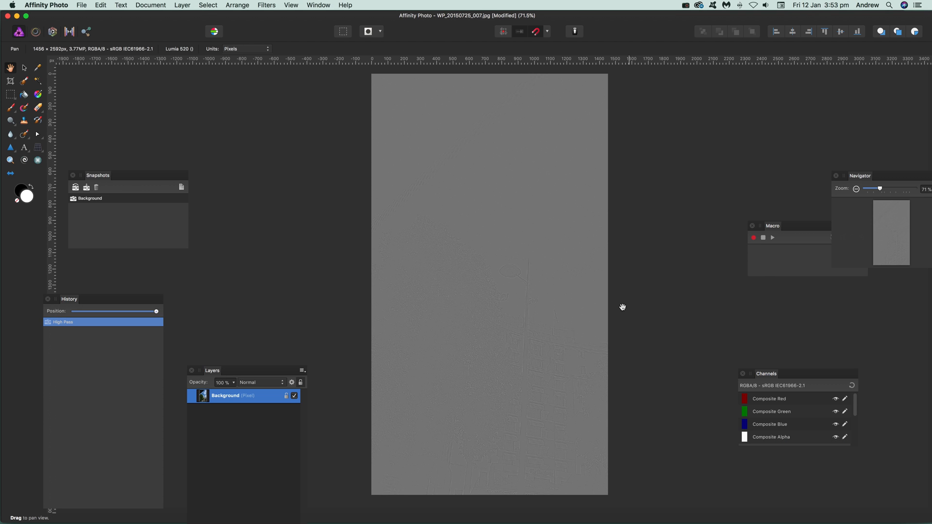
click(100, 5)
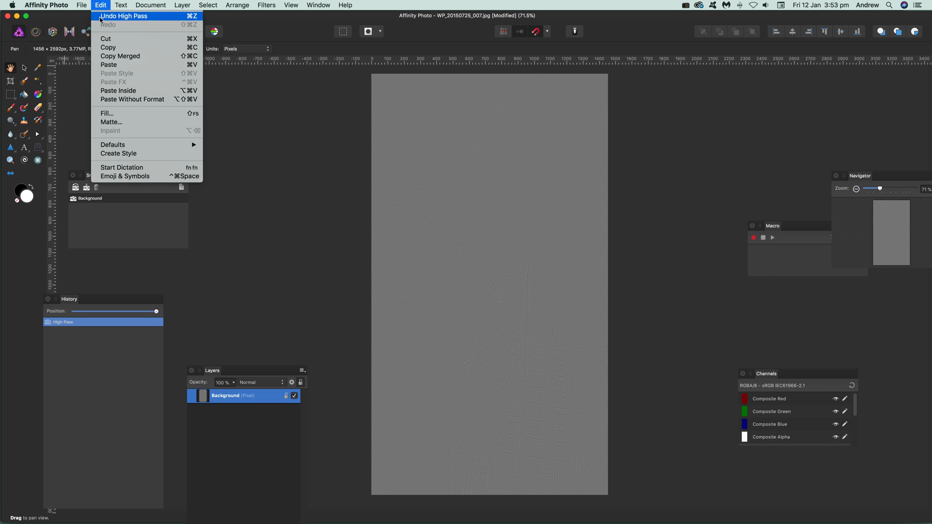
Undo the High Pass, duplicate the Background layer, and set the copy to Linear Light.
click(124, 16)
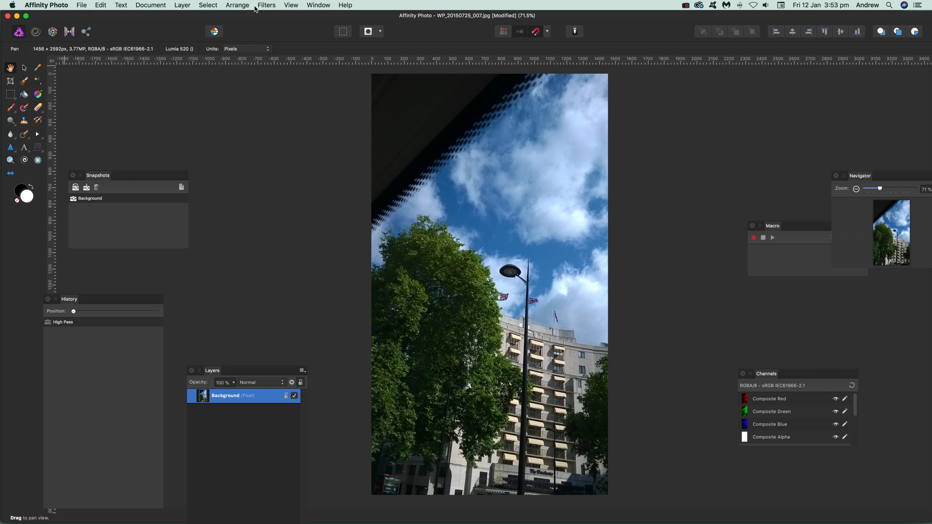
click(267, 5)
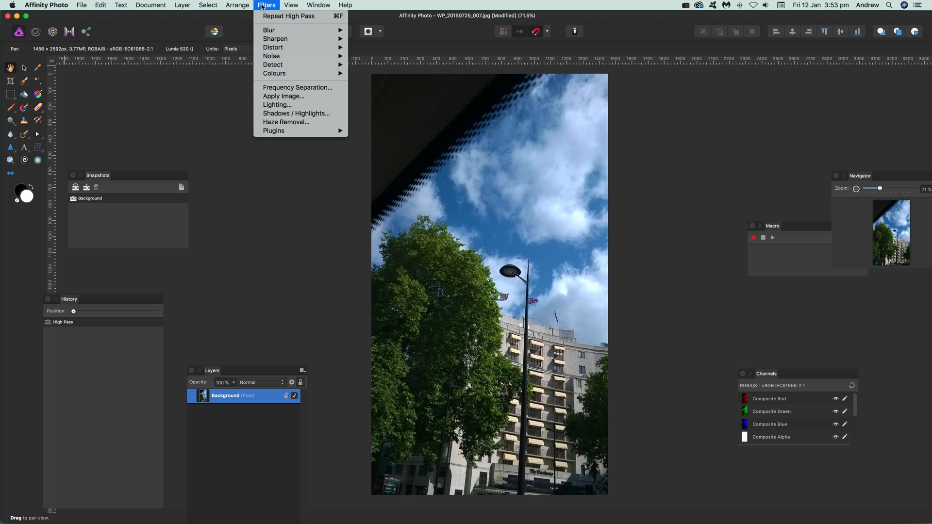
click(183, 5)
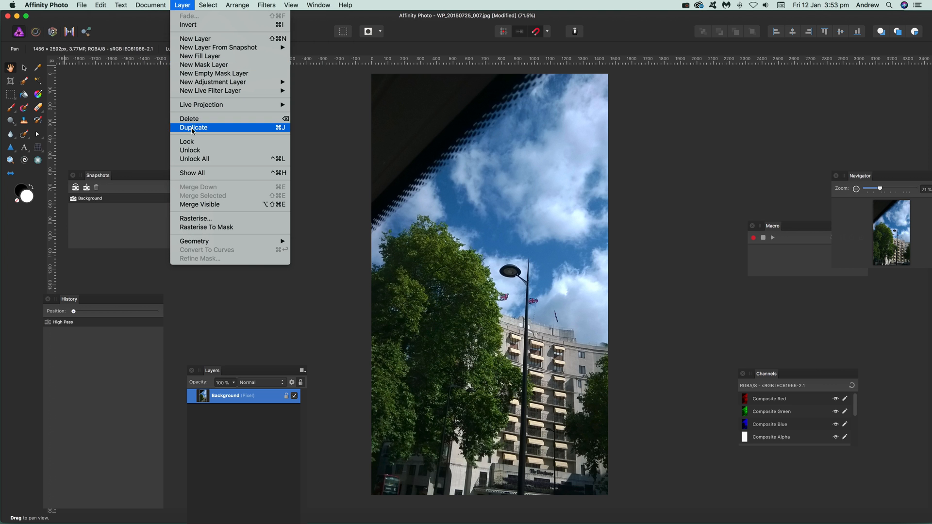
click(193, 127)
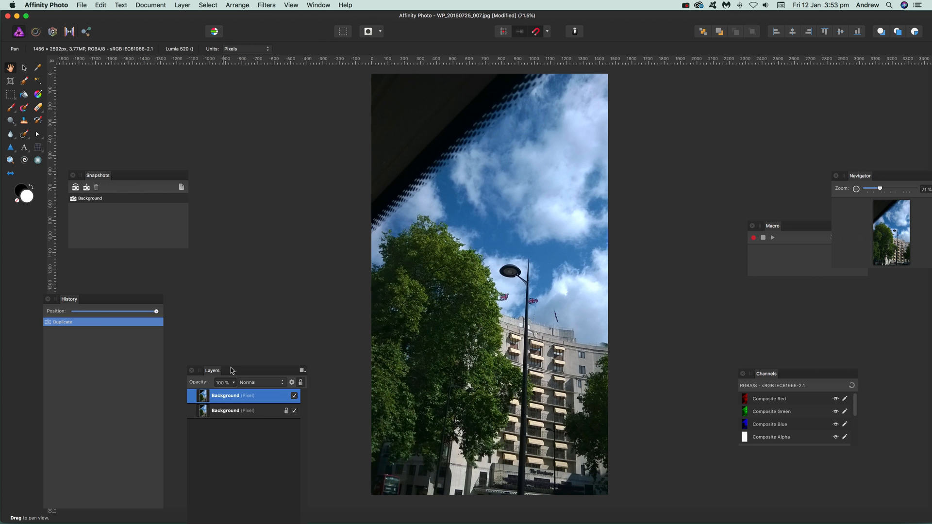
click(260, 382)
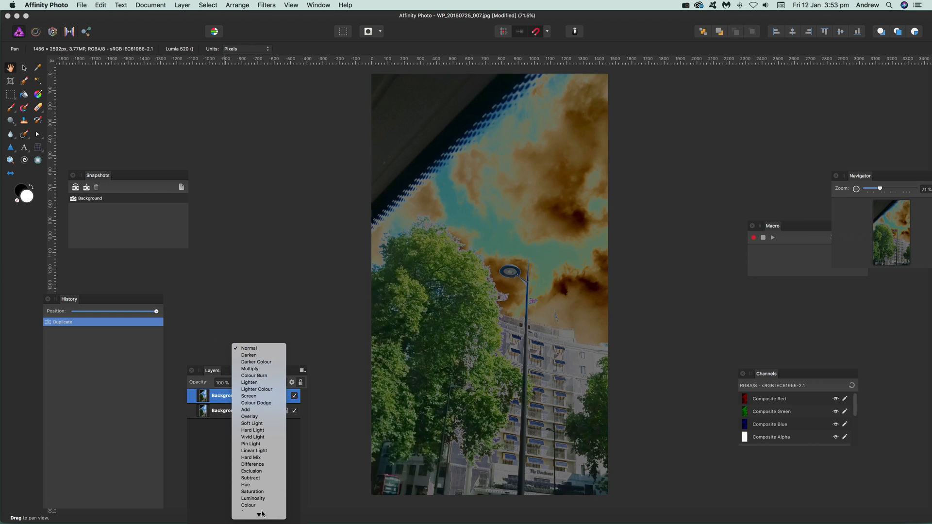
click(254, 451)
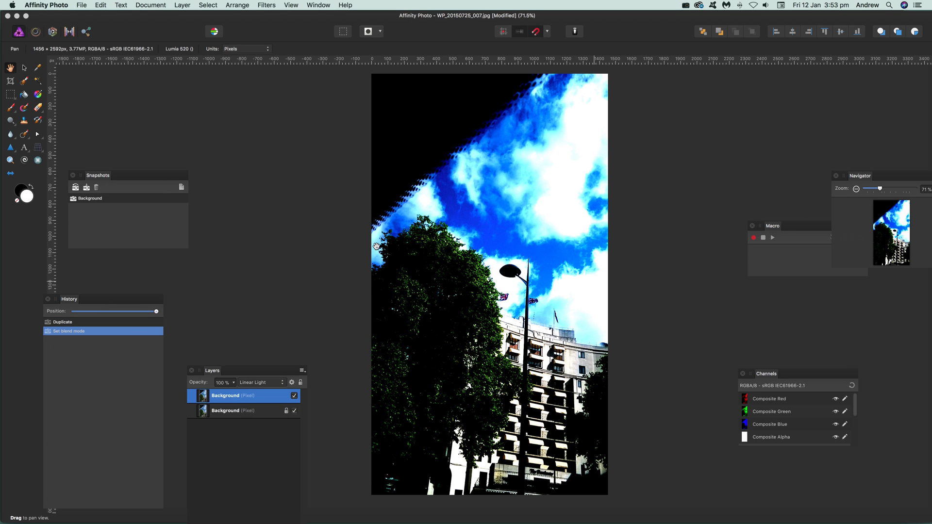
Apply a 1 px High Pass filter to the Linear Light copy layer.
click(267, 5)
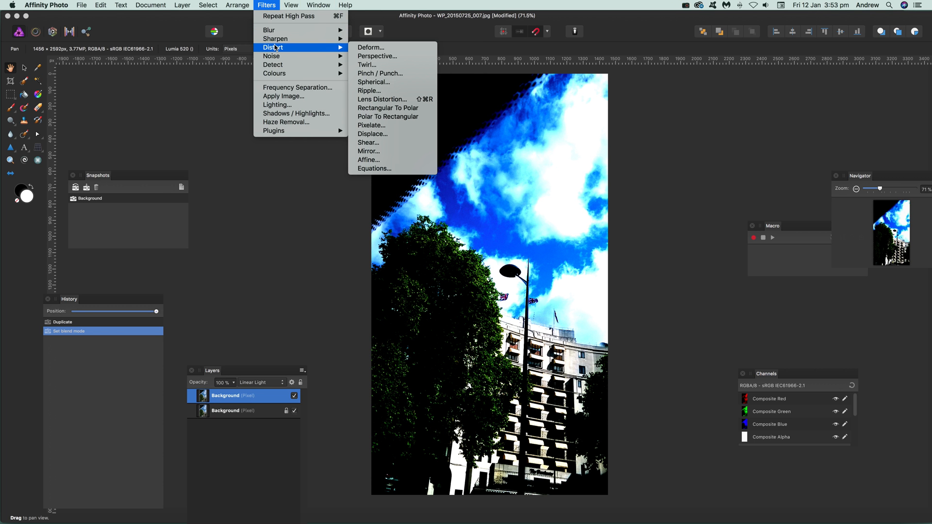
mouse_move(276, 39)
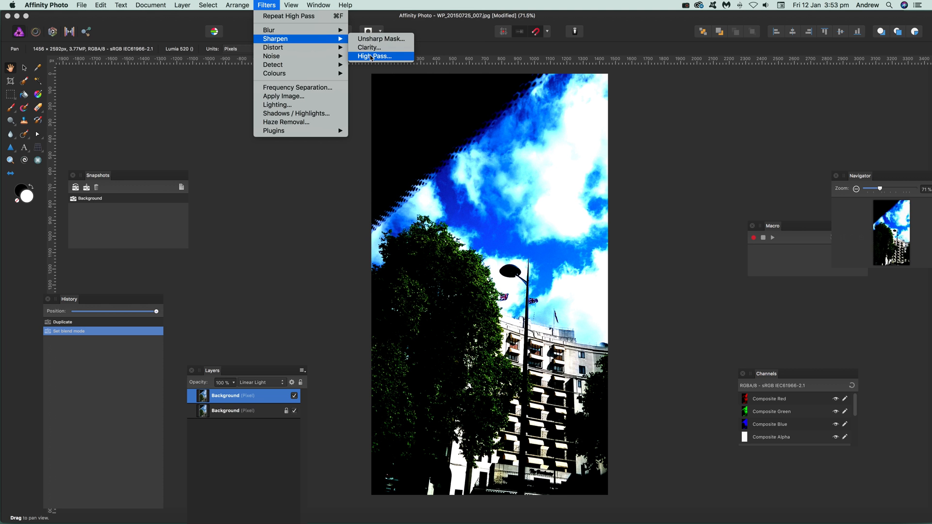
click(374, 56)
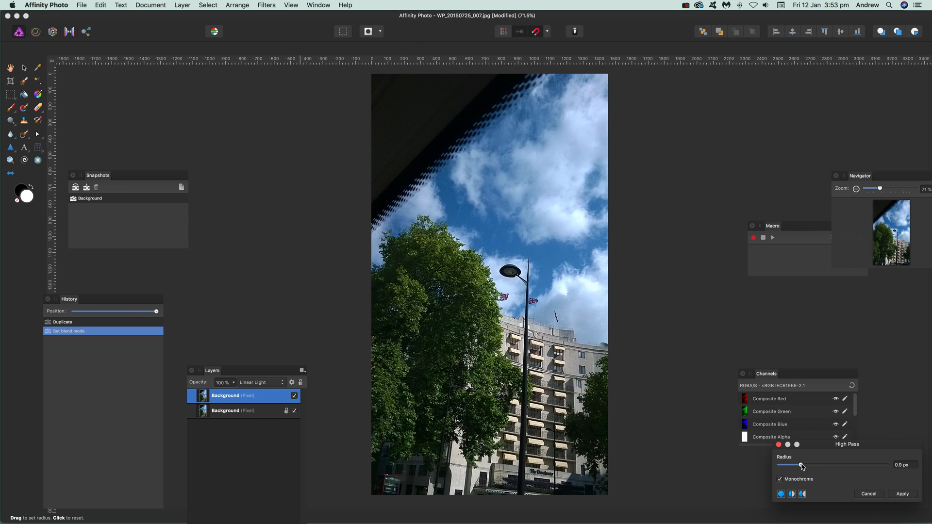
drag(802, 466, 872, 465)
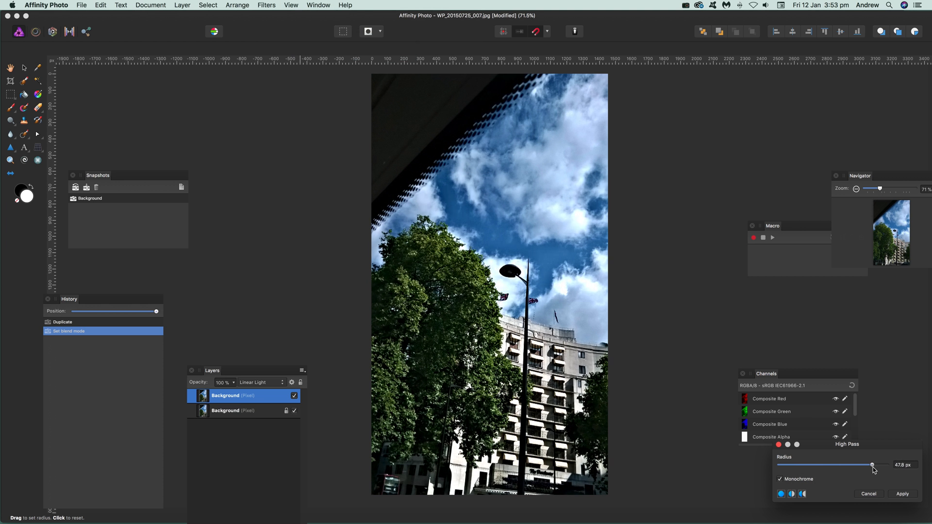
drag(872, 465, 876, 465)
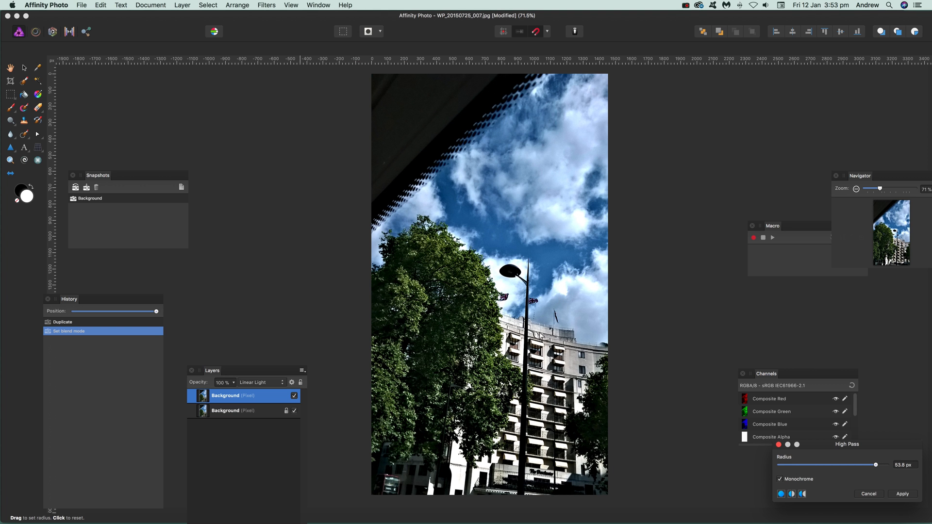
mouse_move(802, 471)
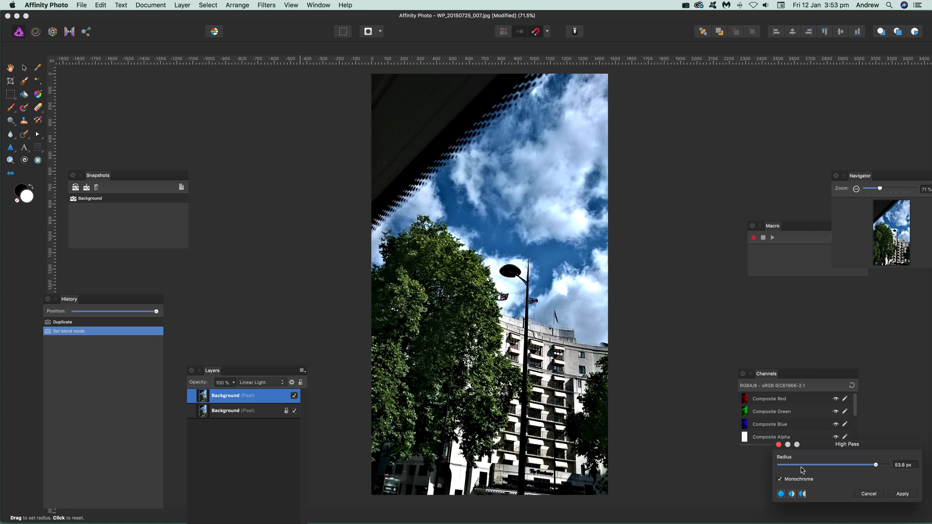
drag(875, 465, 806, 465)
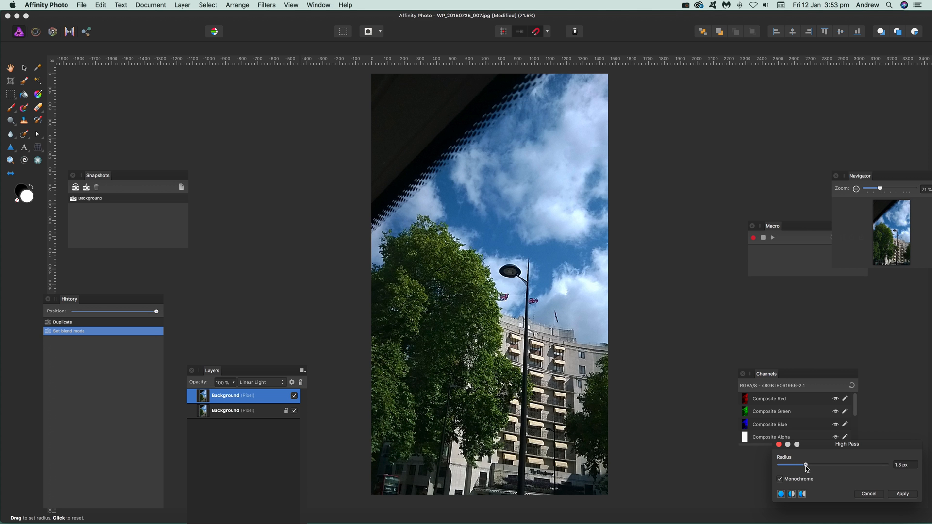
drag(806, 466, 803, 466)
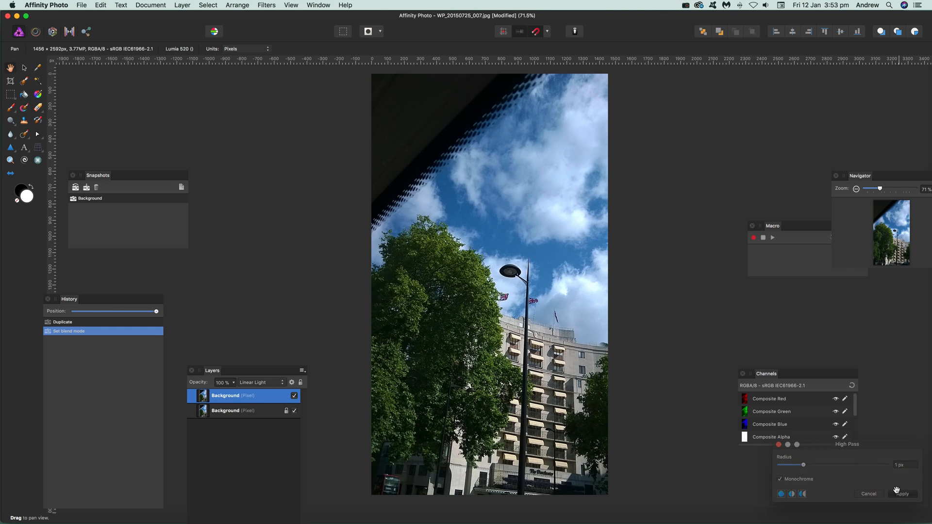
click(902, 493)
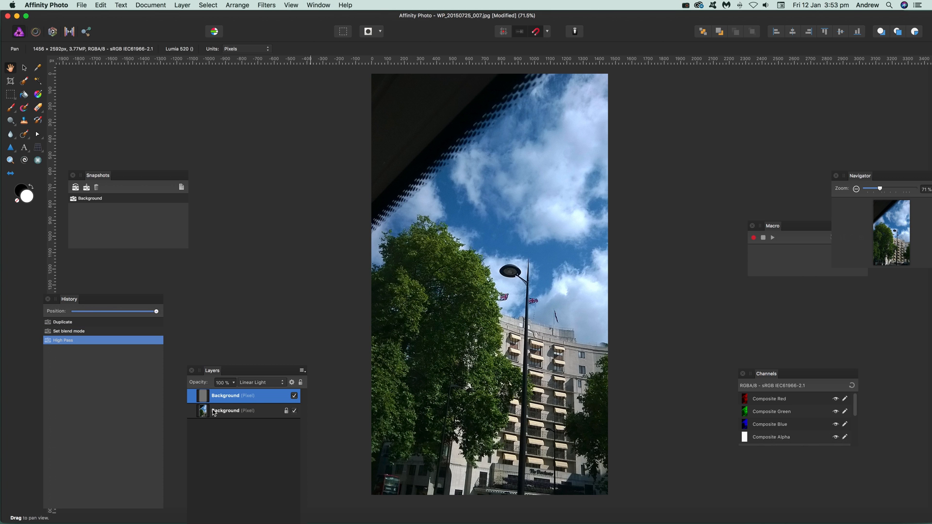
Hide and re-show the sharpened copy layer for a before-and-after comparison.
click(294, 396)
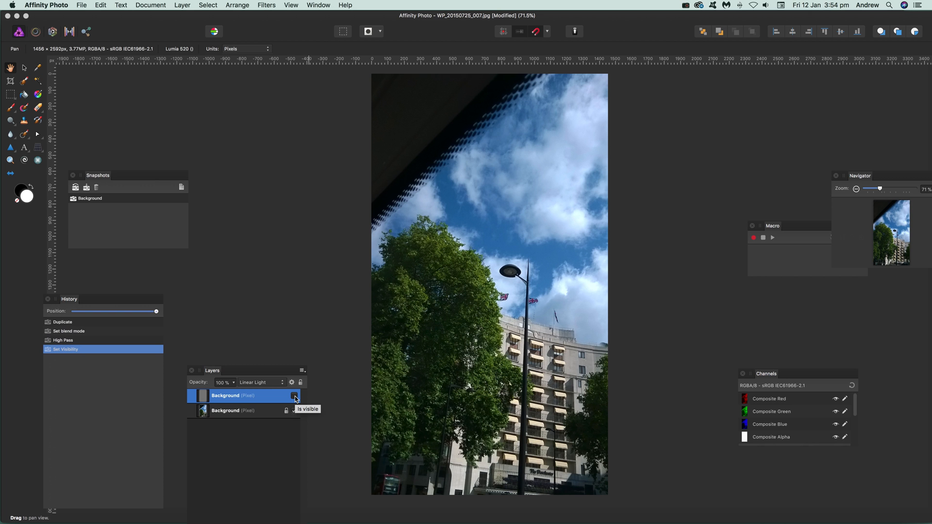
click(294, 396)
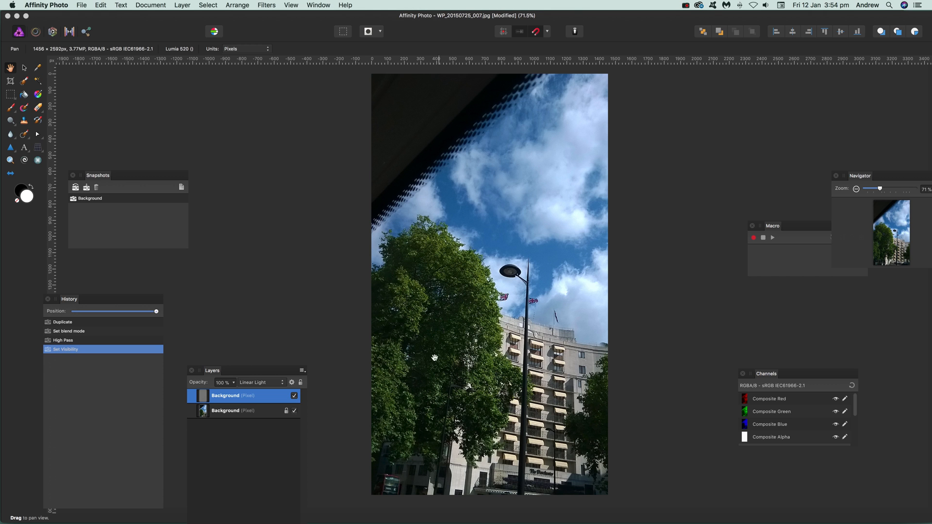
mouse_move(435, 348)
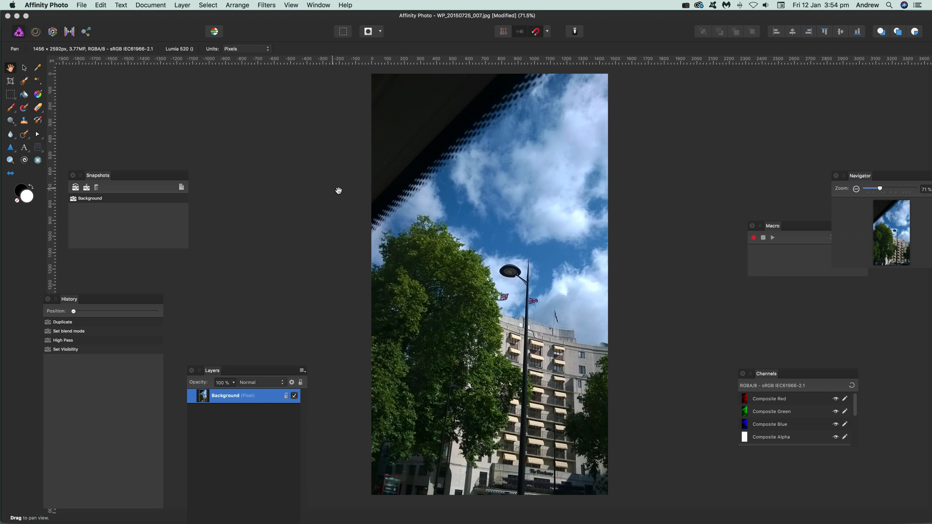
Add a Live High Pass Filter layer and set its Radius to 1 px.
click(182, 4)
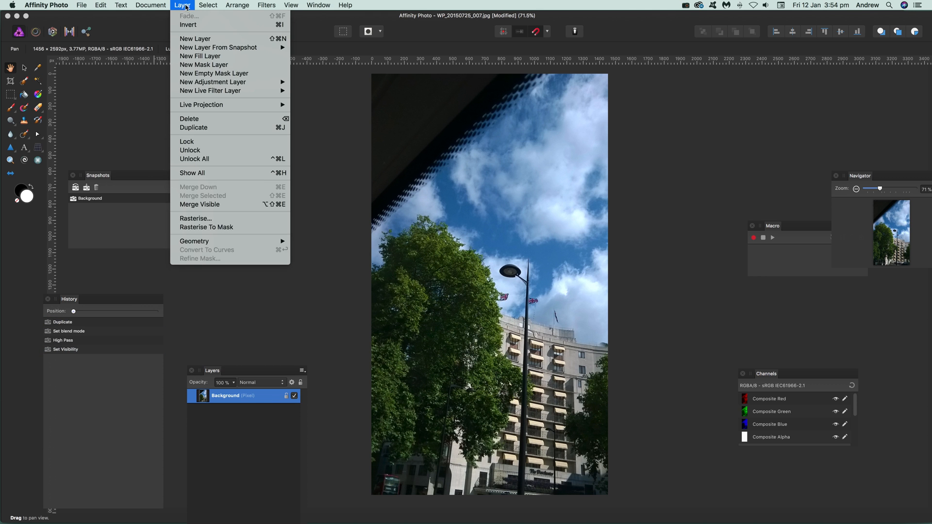
mouse_move(210, 90)
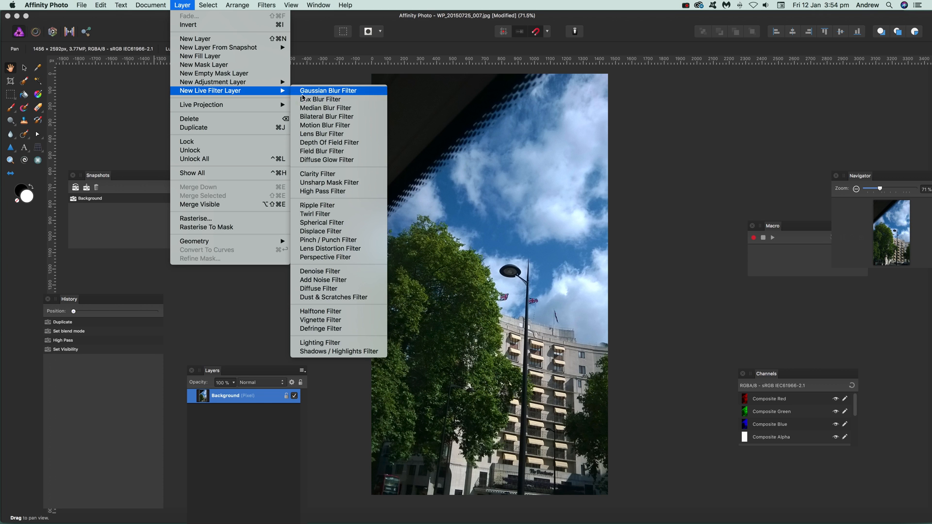
mouse_move(323, 191)
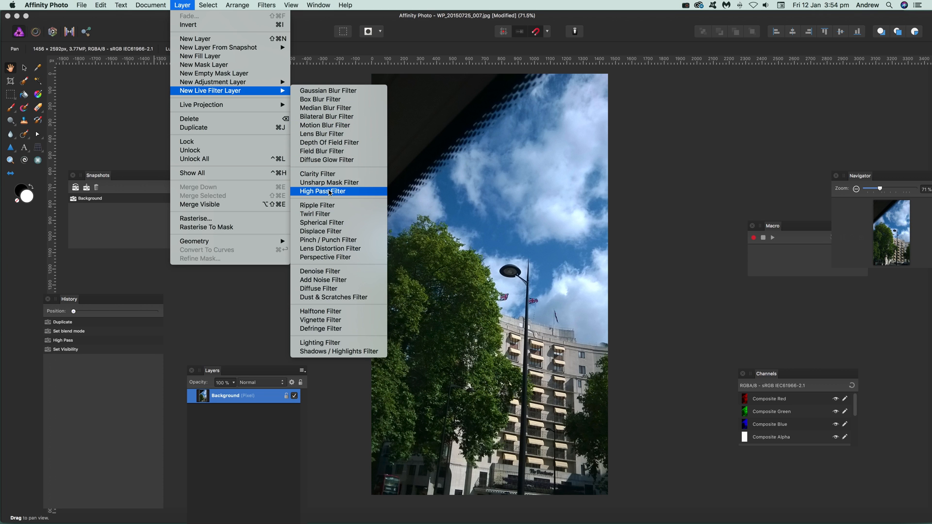
click(323, 191)
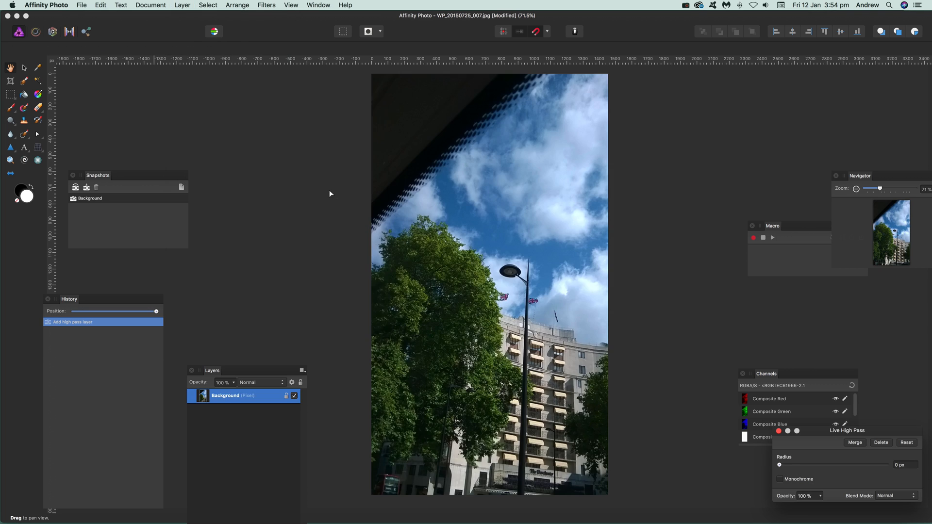
drag(779, 465, 798, 465)
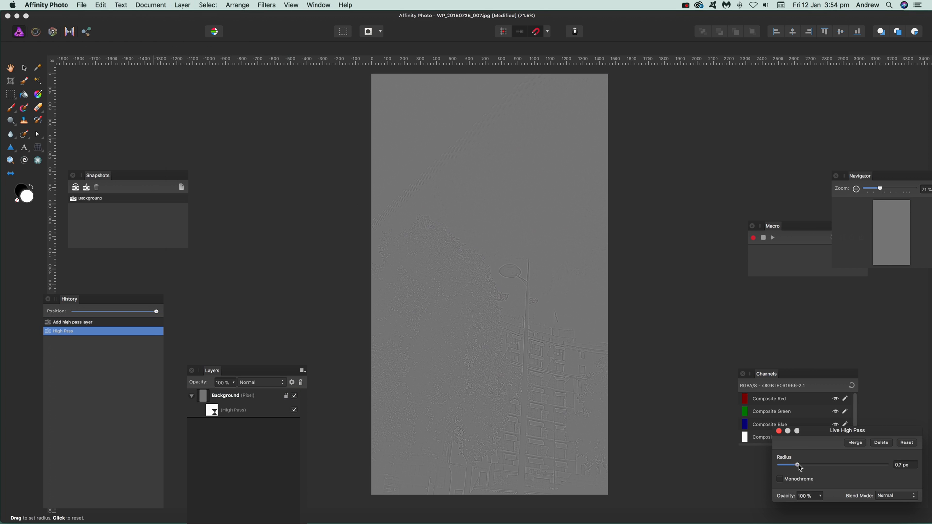
drag(798, 465, 805, 465)
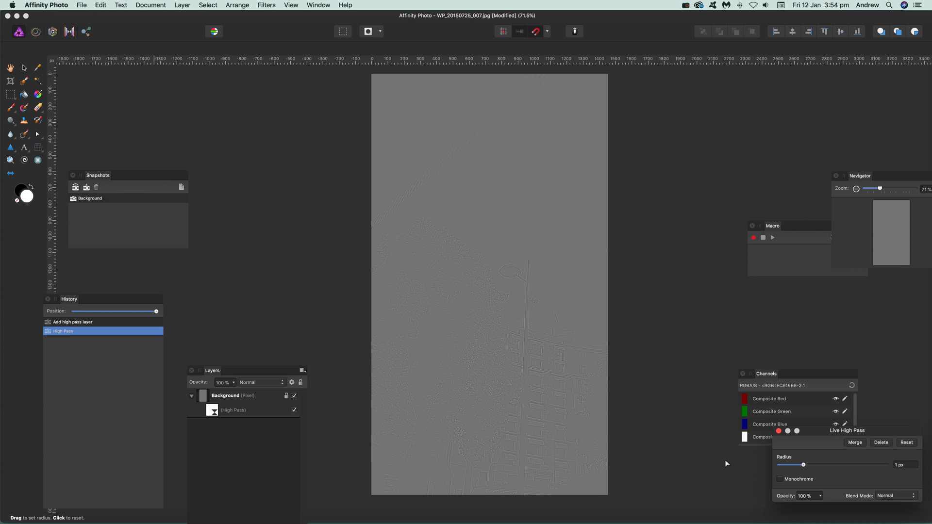
mouse_move(791, 502)
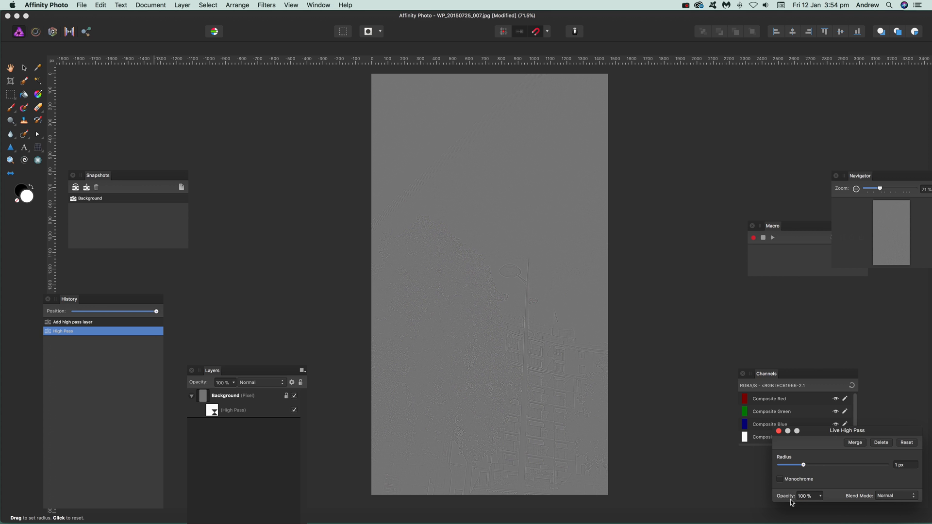
Set the Live High Pass blend mode to Linear Light, then hide the filter to compare.
click(892, 495)
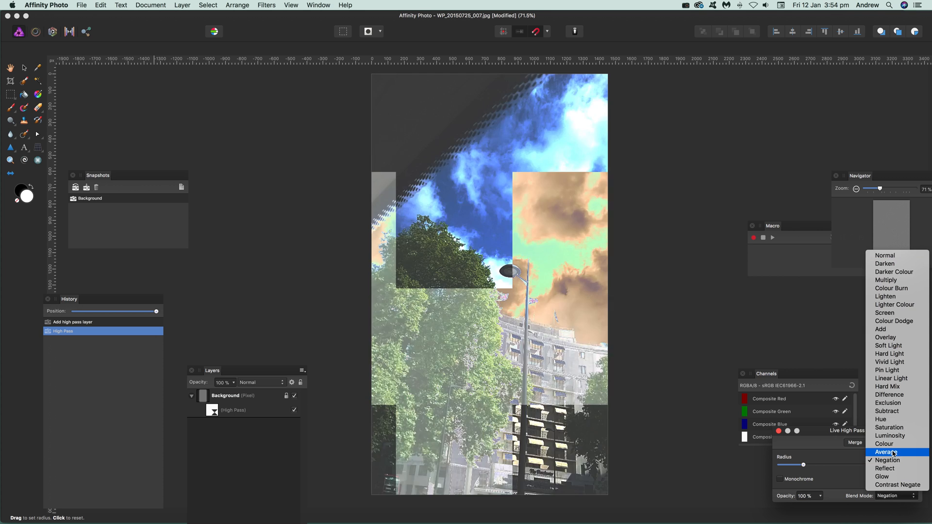
click(891, 379)
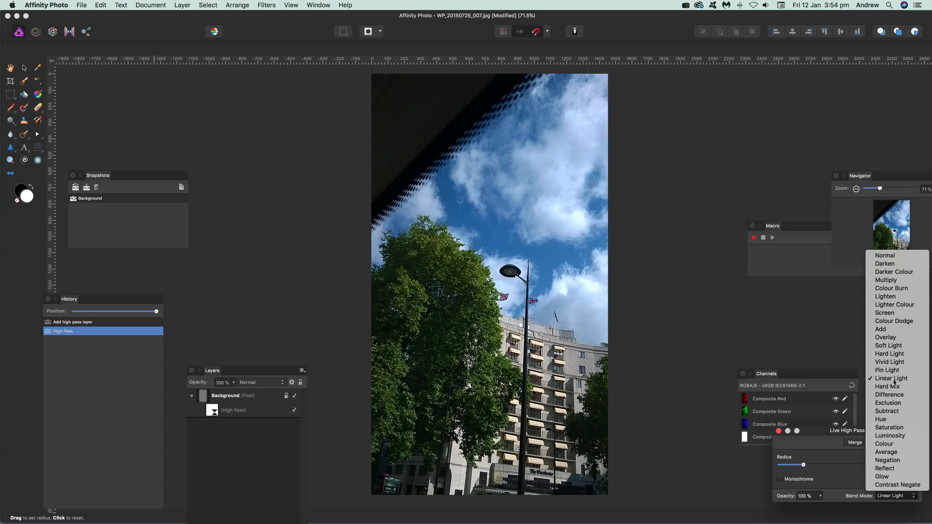
click(892, 379)
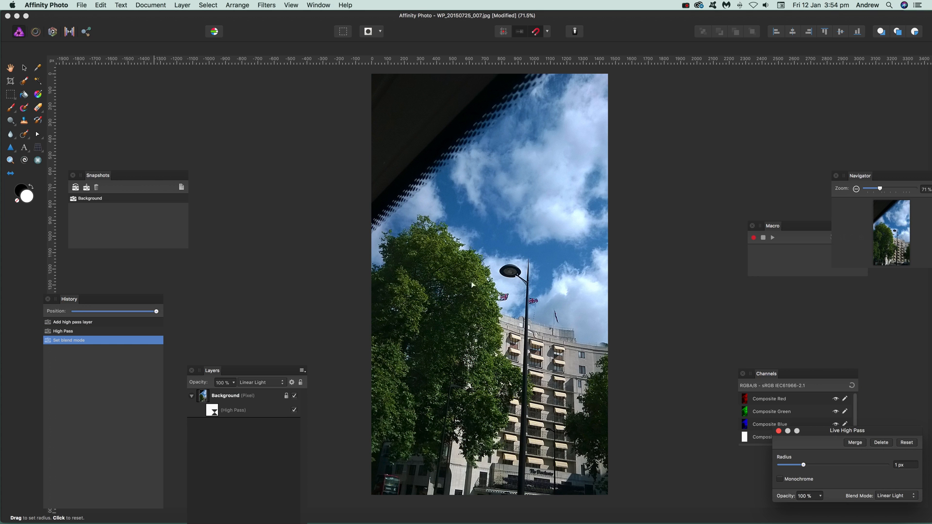
mouse_move(519, 221)
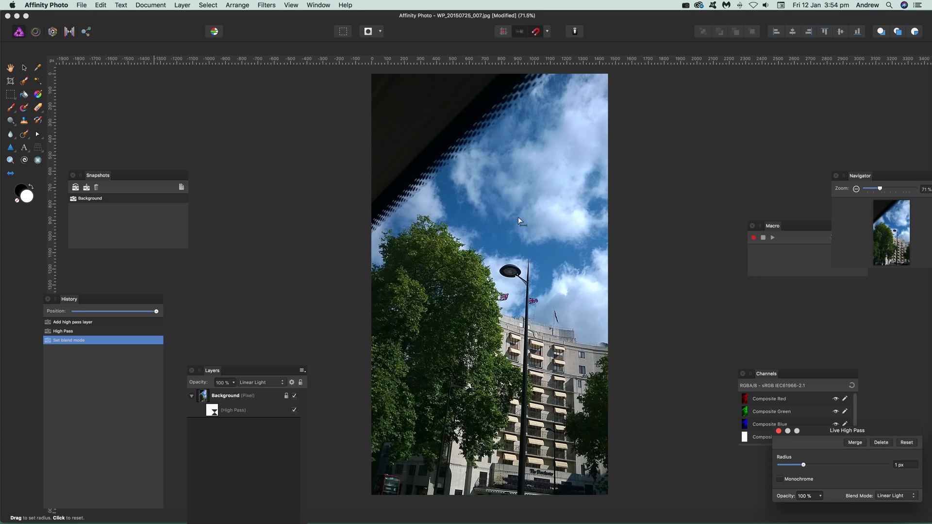
mouse_move(463, 235)
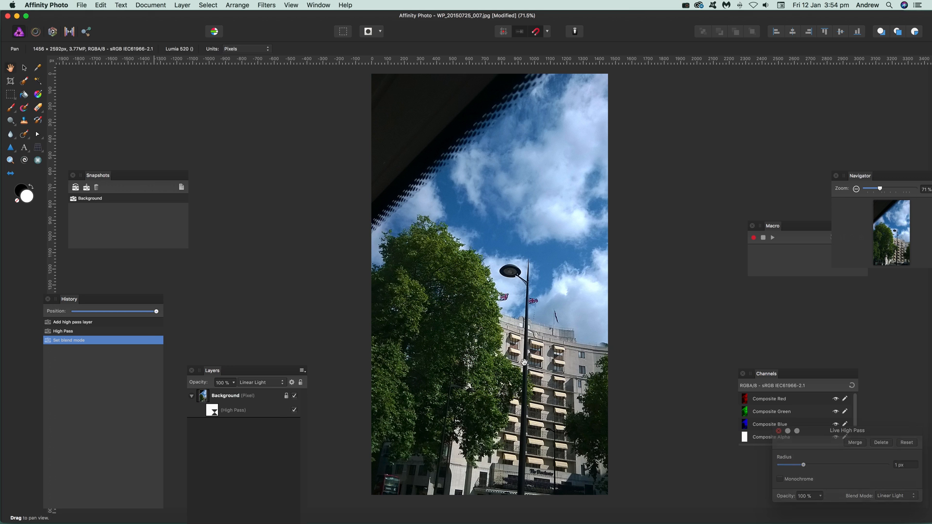
click(295, 410)
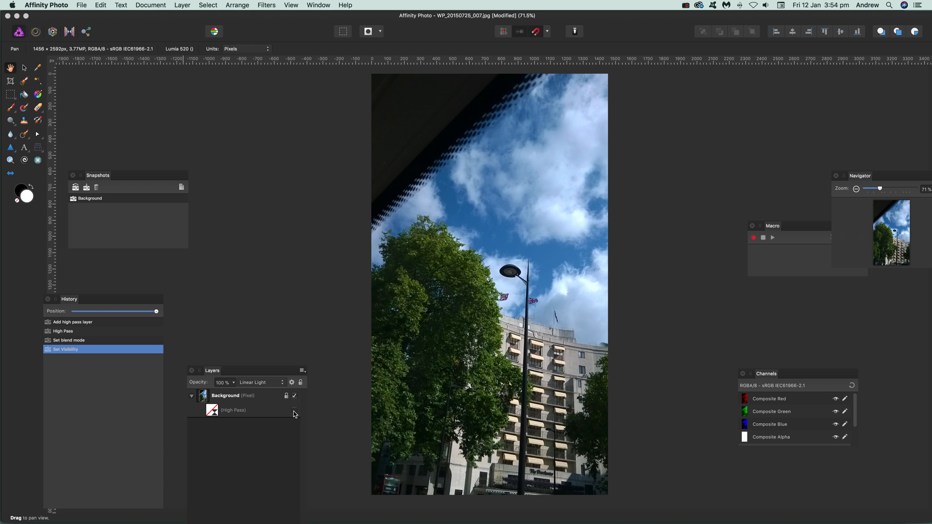
click(295, 410)
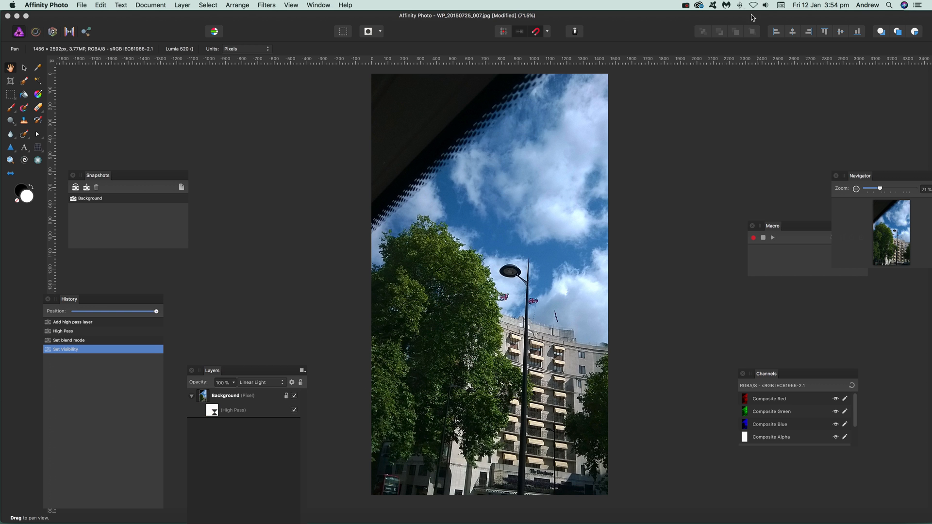
click(686, 5)
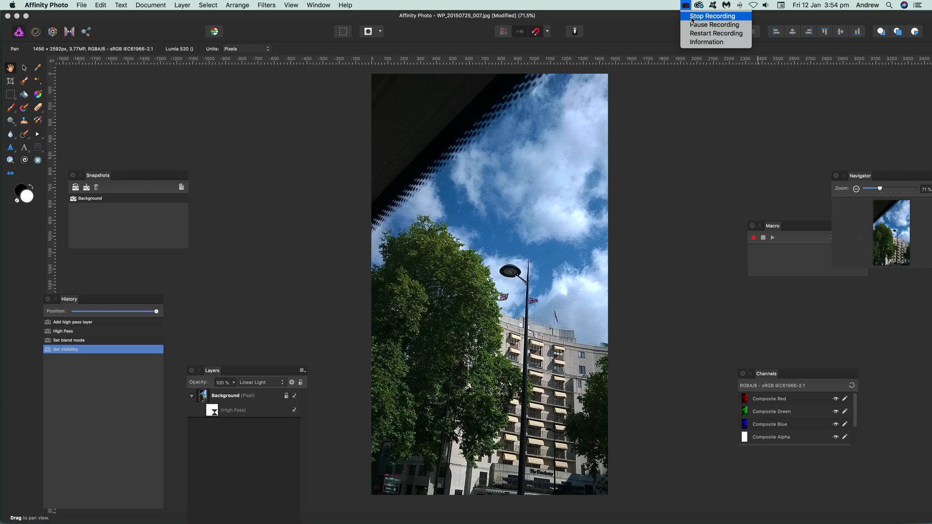